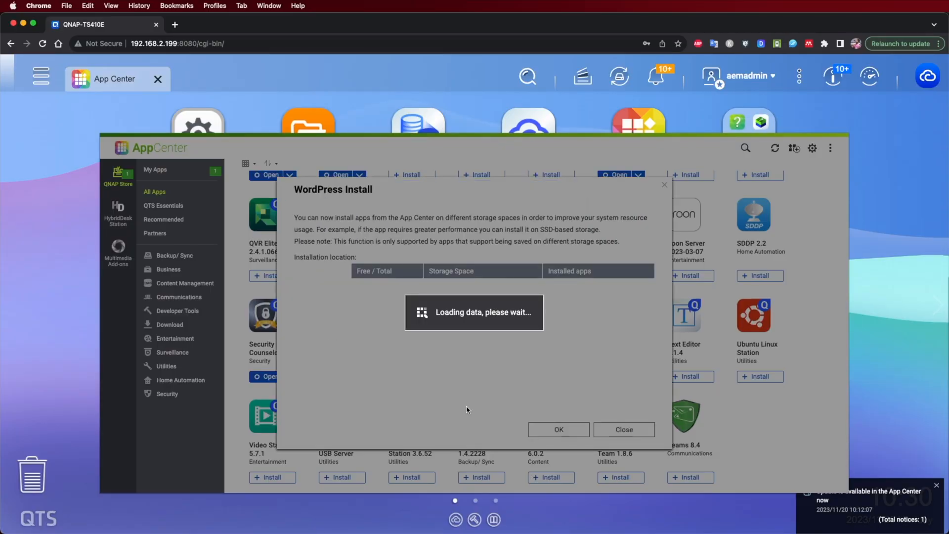
mouse_move(575, 325)
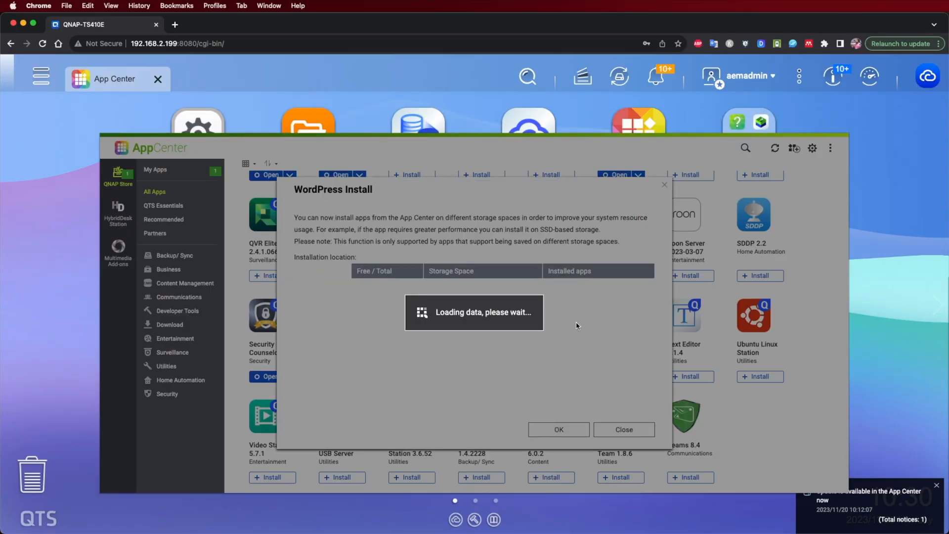
- Confirm OK in the WordPress 6.0.2 Install dialog so the installation begins
left_click(557, 429)
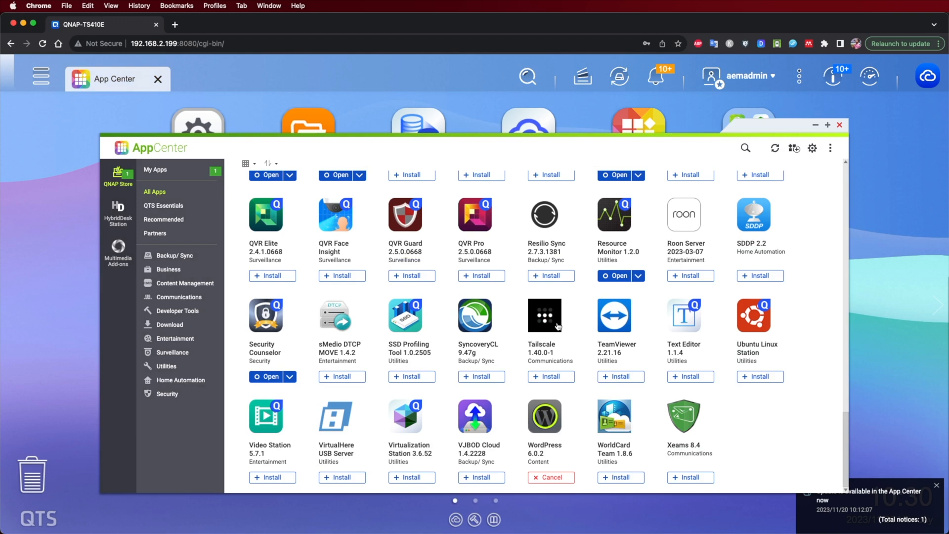